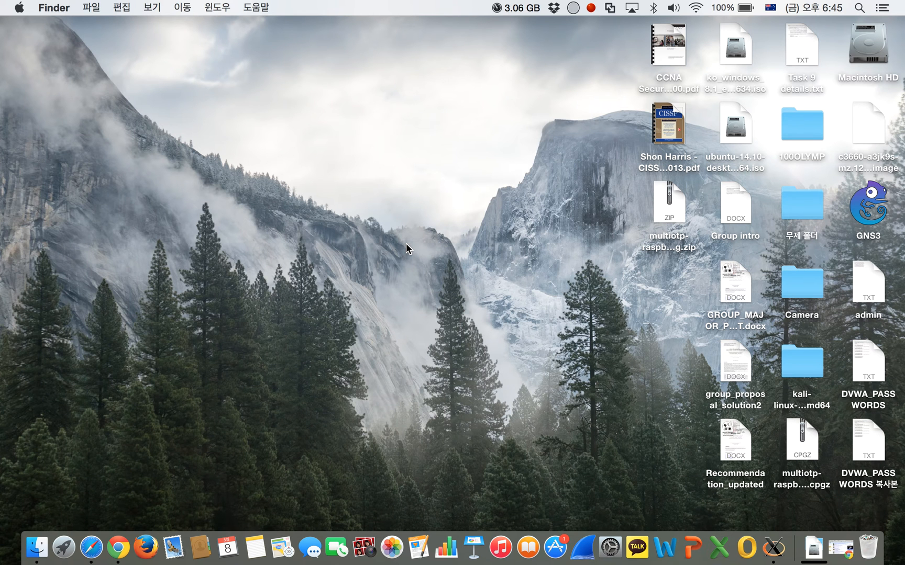
mouse_move(846, 555)
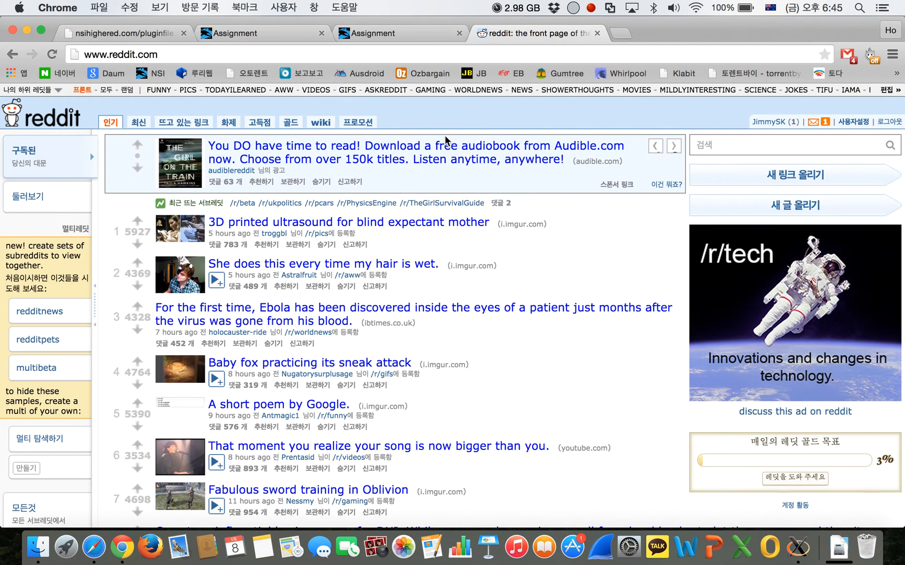
mouse_move(626, 126)
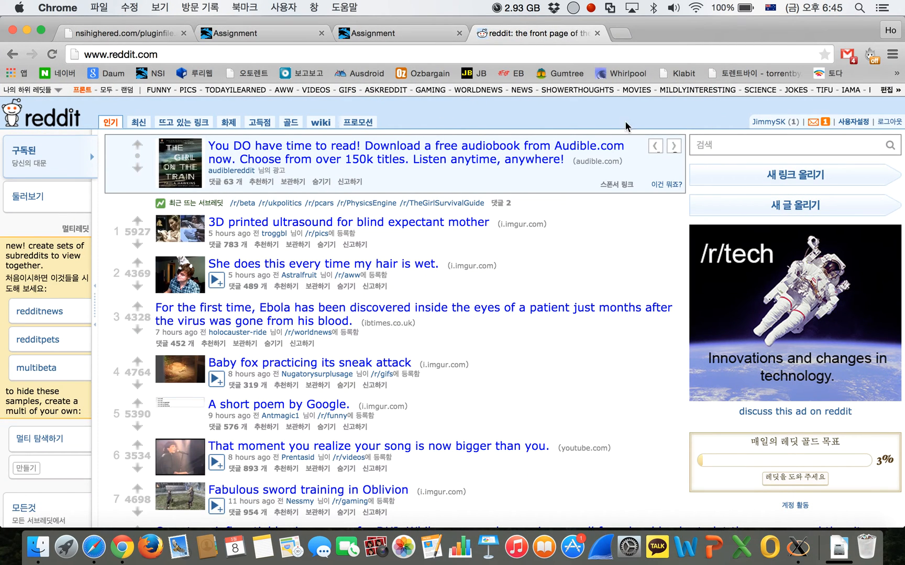
mouse_move(771, 122)
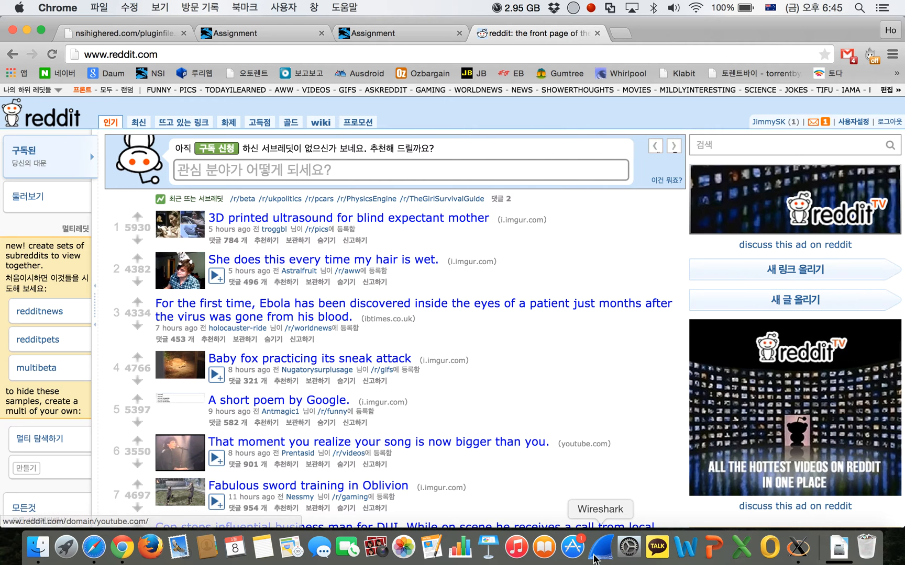
Step: Start a live Wireshark capture on the Wi-Fi: en0 interface
click(601, 545)
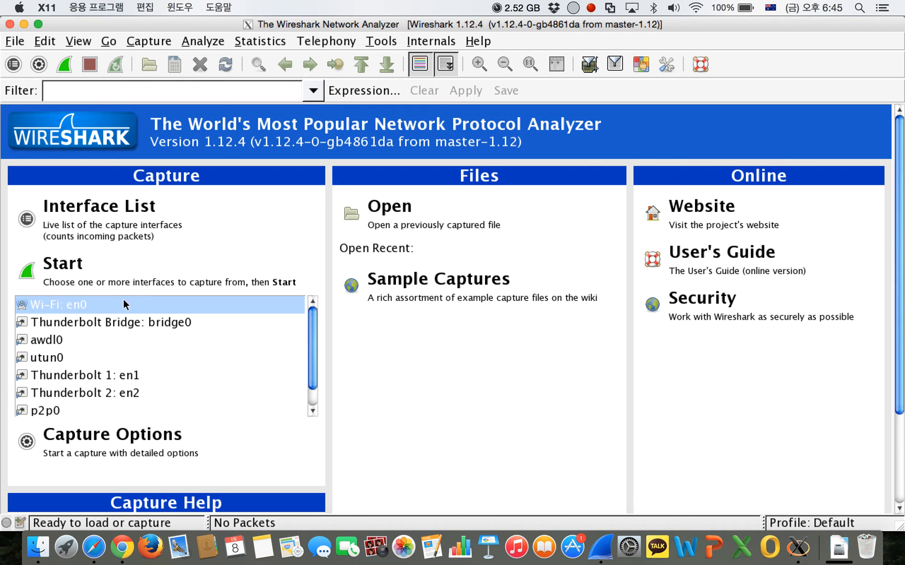
double_click(73, 304)
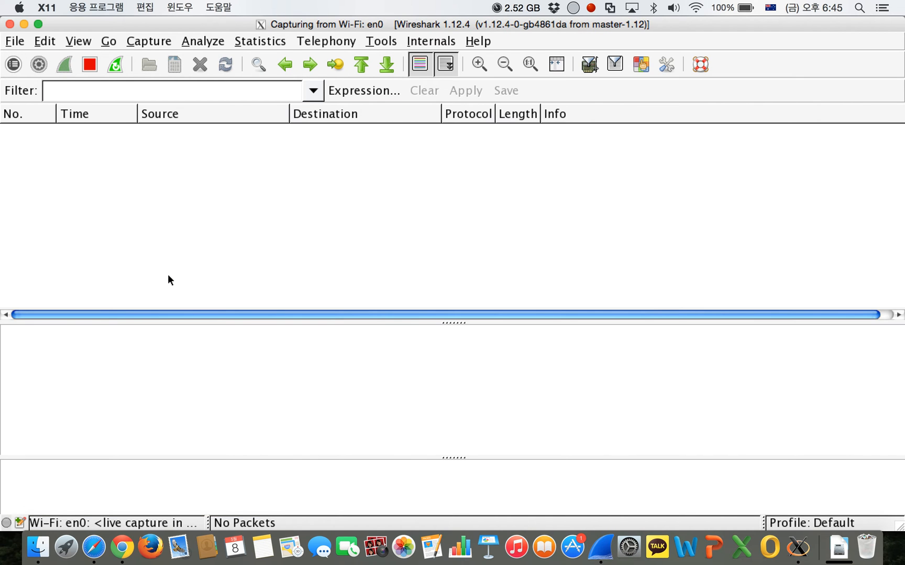
mouse_move(146, 177)
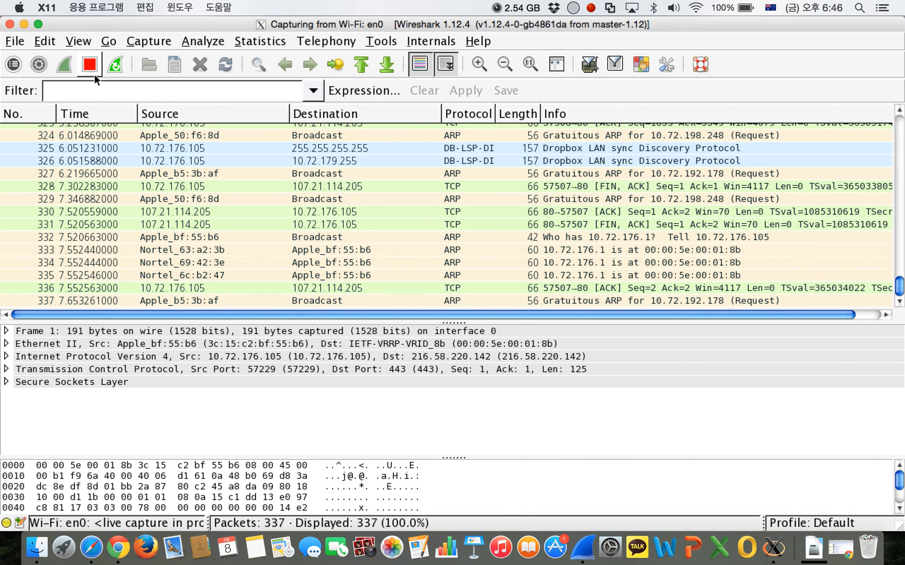
Step: Stop the capture at 338 packets and filter on http.cookie contains "reddit"
click(88, 63)
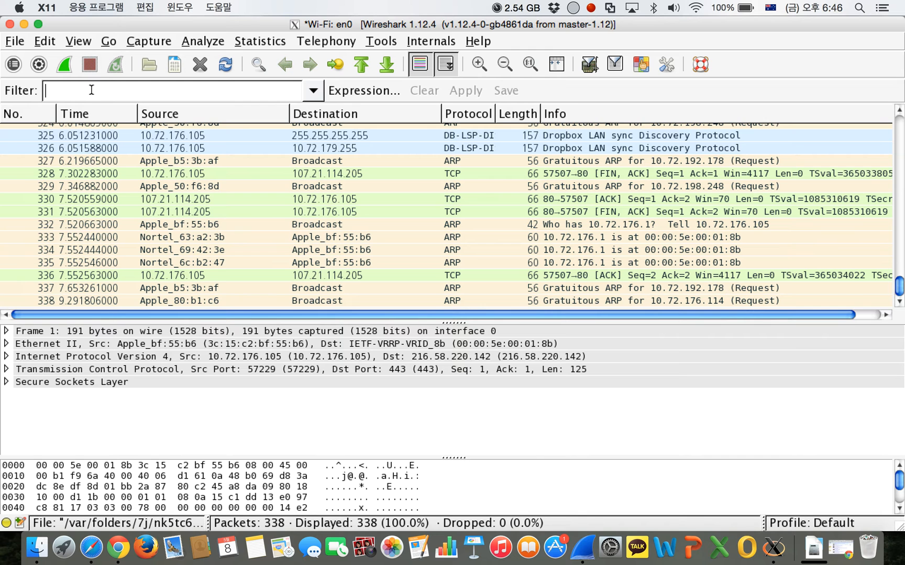
text(http.cookie contains)
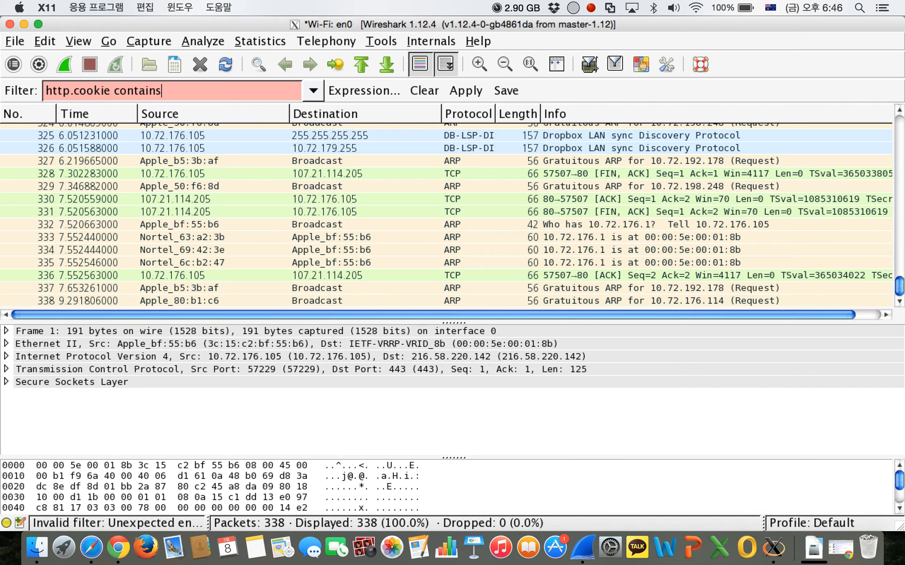
text("reddit)
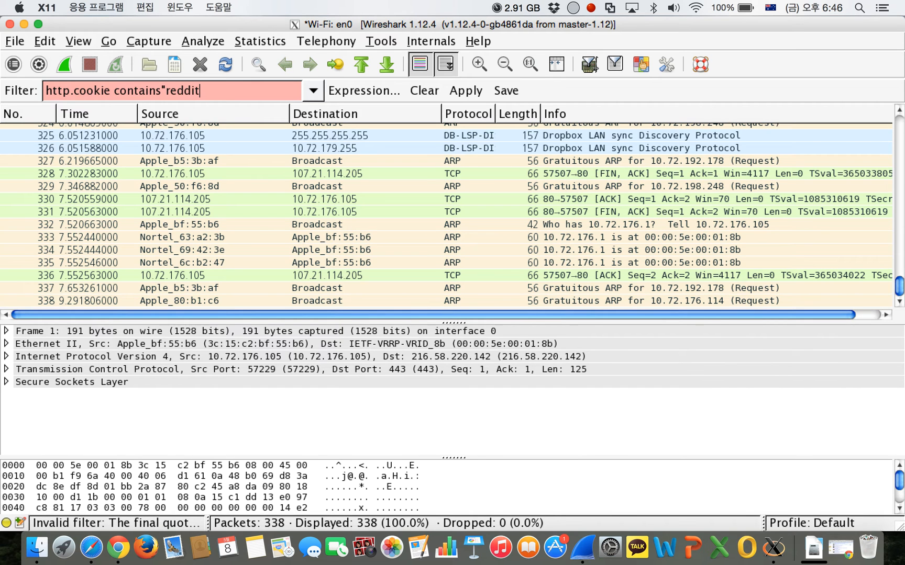
click(465, 90)
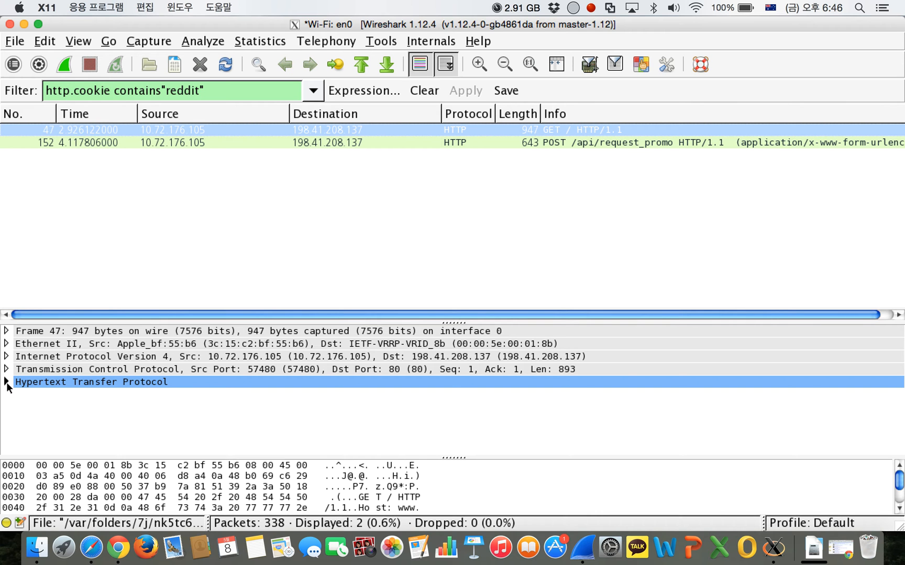
Step: Expand packet 47's HTTP headers and copy its reddit cookie as printable text
click(6, 382)
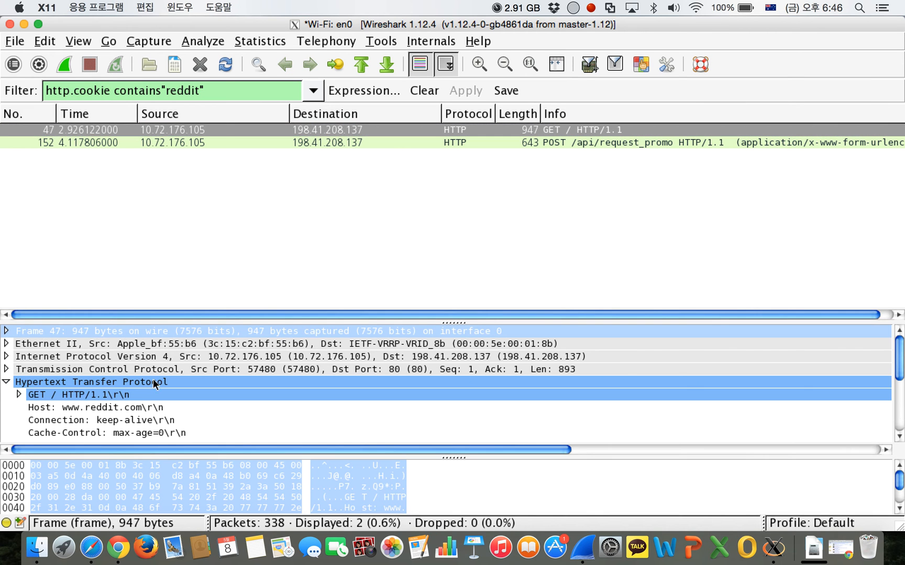
mouse_move(136, 371)
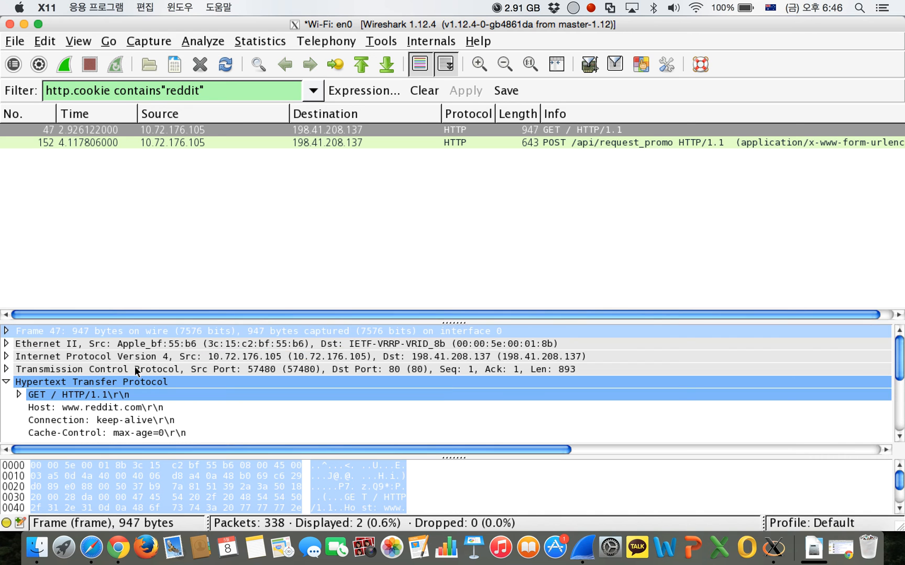
scroll(down, 3)
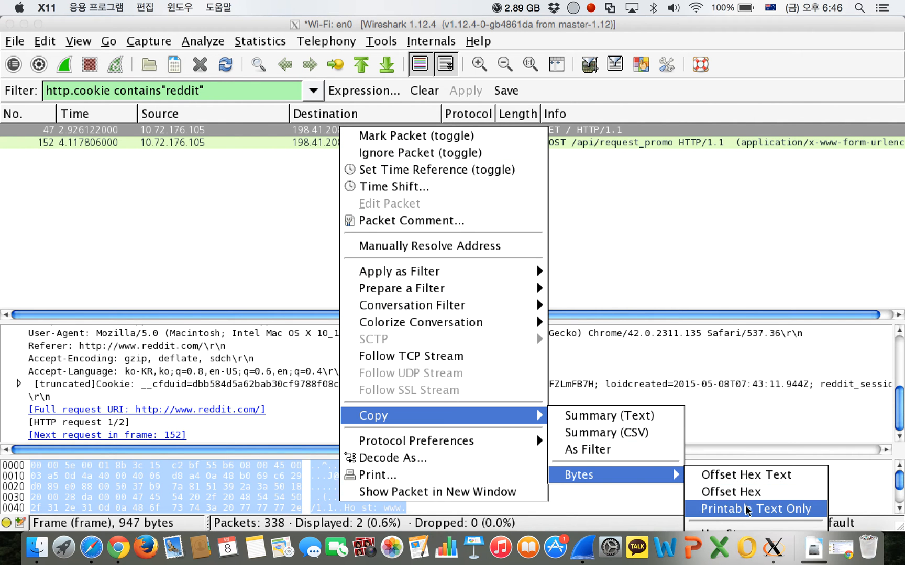
click(753, 509)
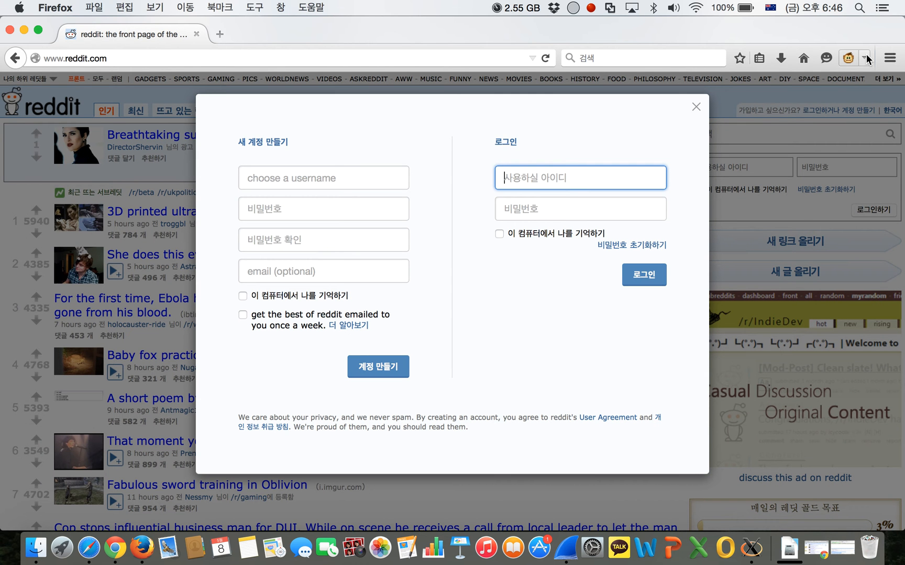
mouse_move(847, 57)
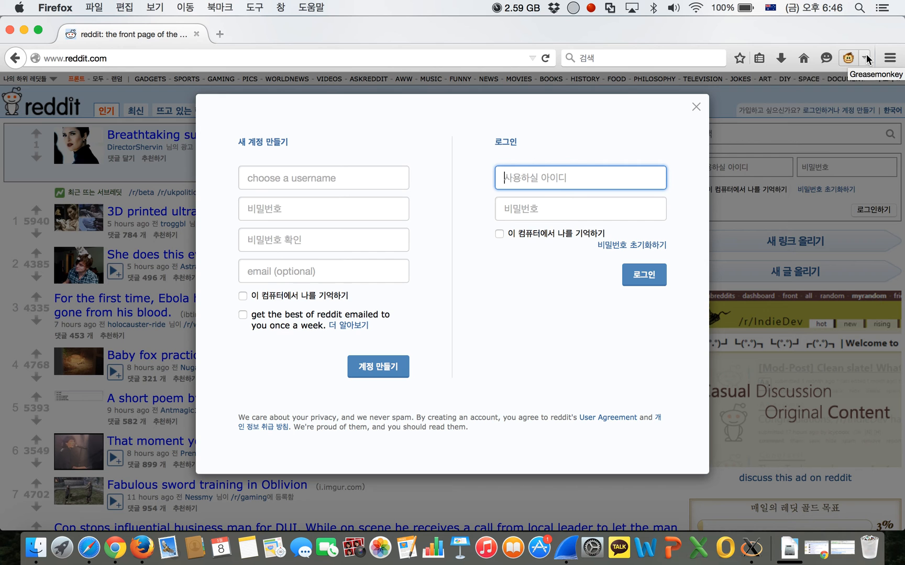
Step: Open the Cookie Injector 2.0.1 user script from the Greasemonkey dropdown
click(875, 57)
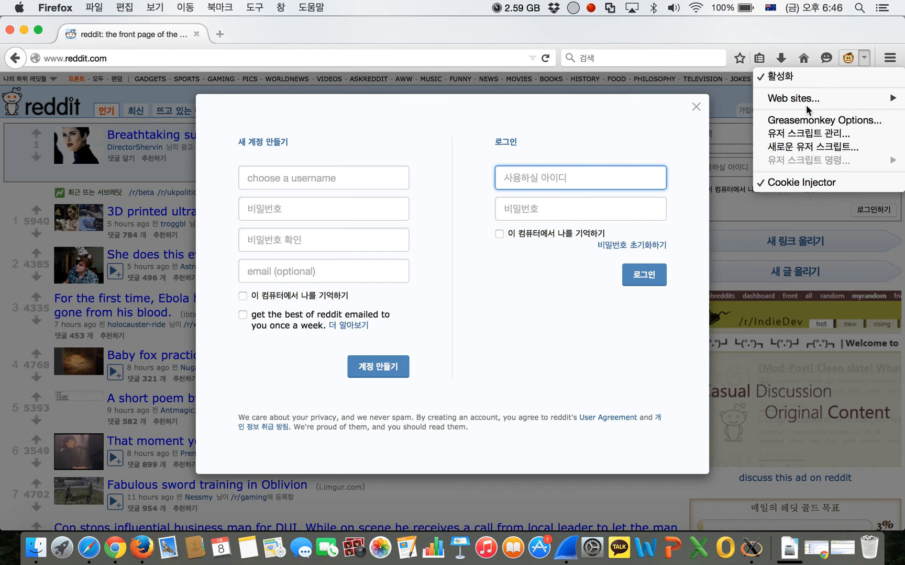
mouse_move(799, 182)
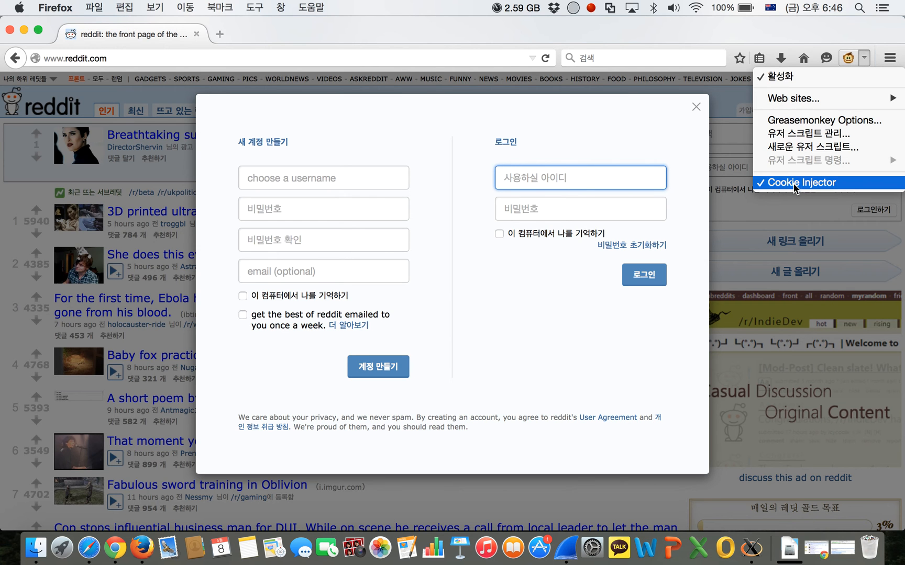
click(801, 182)
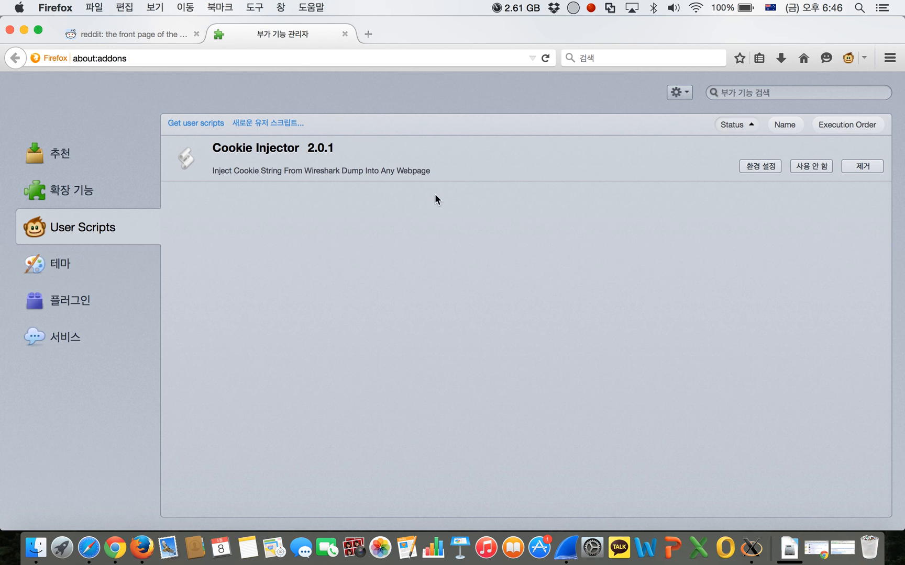
mouse_move(151, 29)
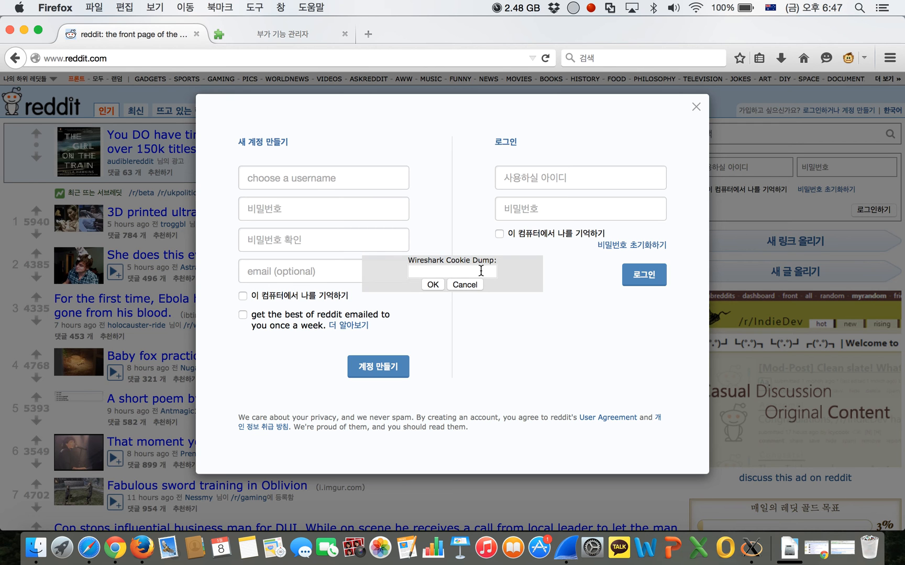
Step: Paste the Wireshark cookie dump into Cookie Injector, submit, and dismiss the confirmation
right_click(452, 271)
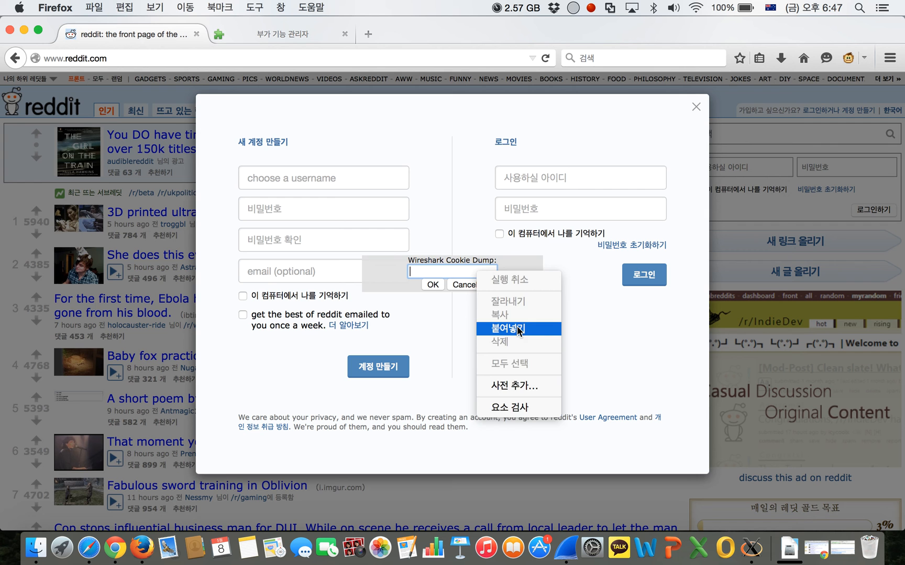
click(507, 328)
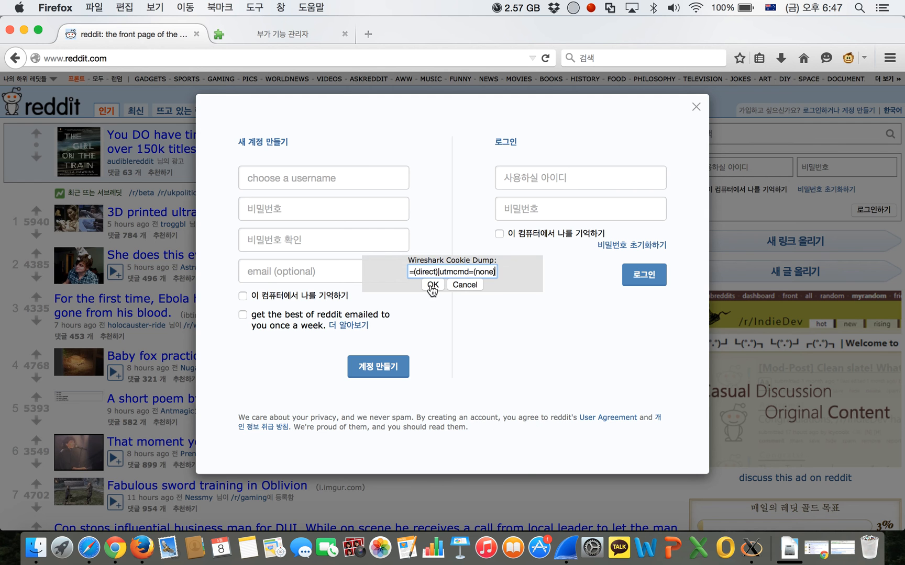
click(431, 285)
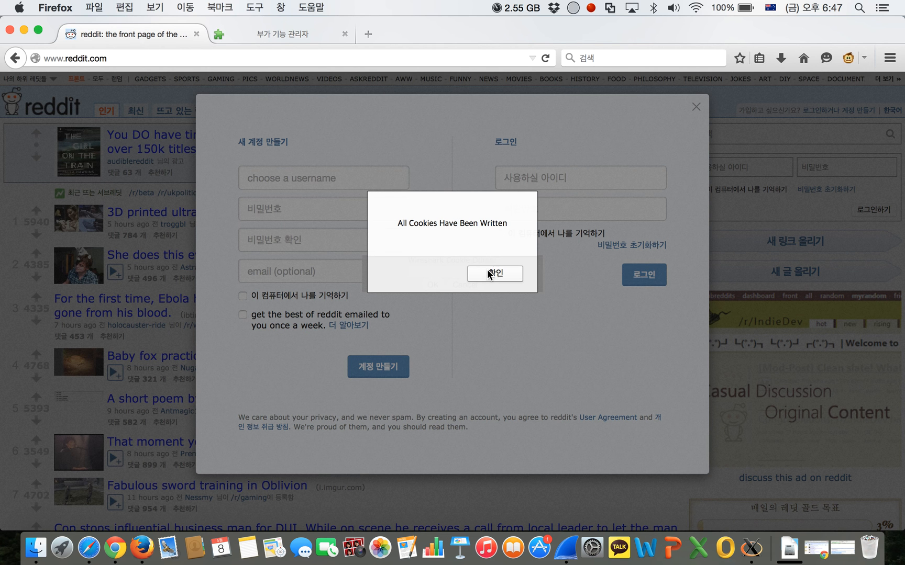
click(494, 273)
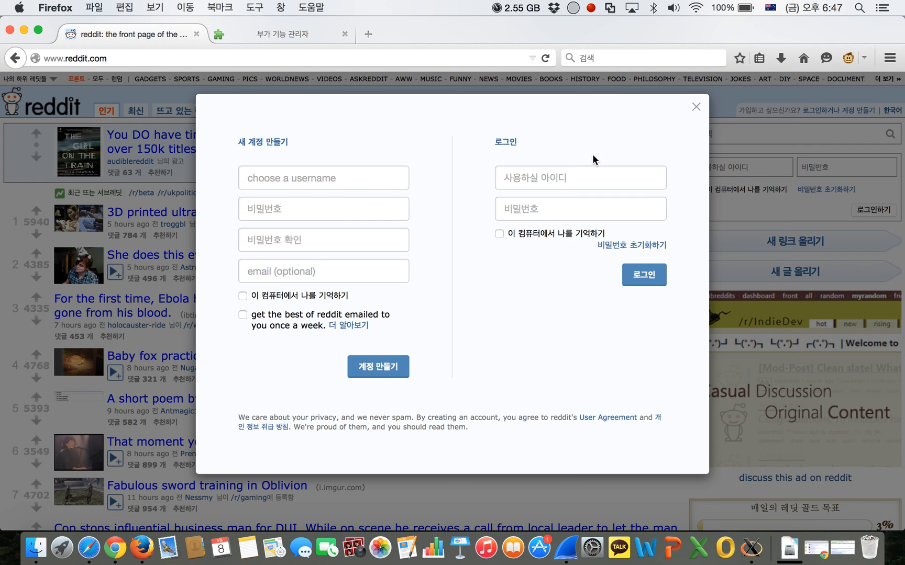
mouse_move(545, 57)
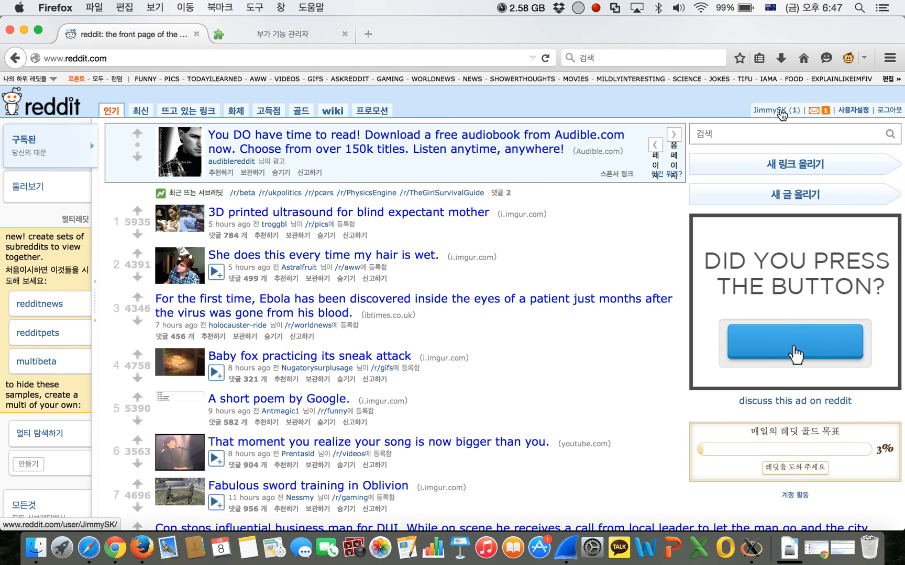
mouse_move(798, 101)
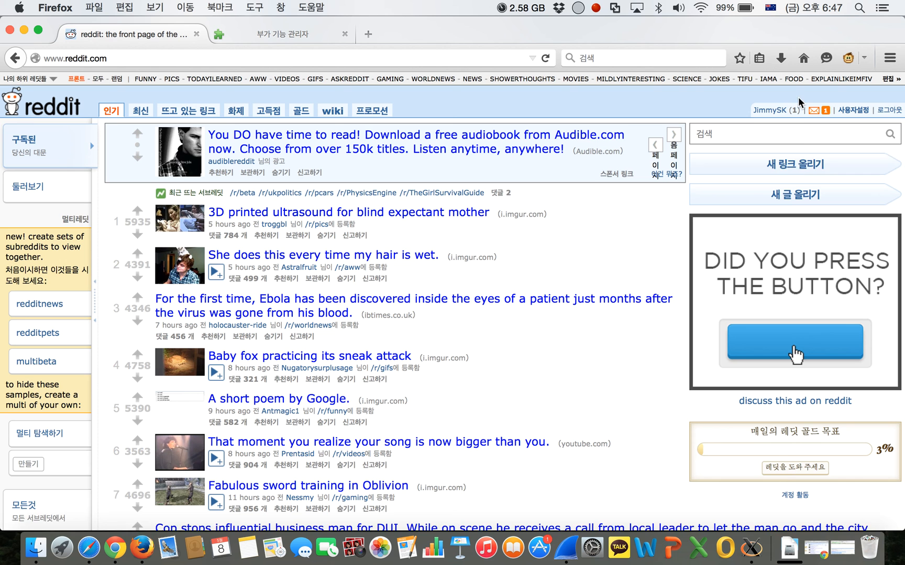